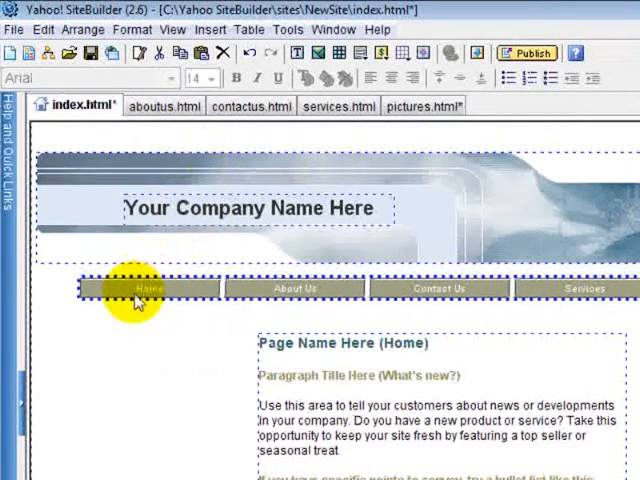
pyautogui.moveTo(140, 290)
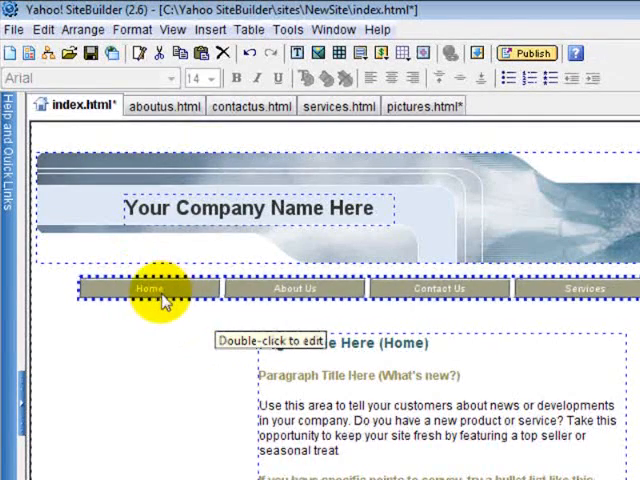
# Step: Move the About button last after Home, Contact Us and Services, keeping the layout horizontal
pyautogui.doubleClick(148, 288)
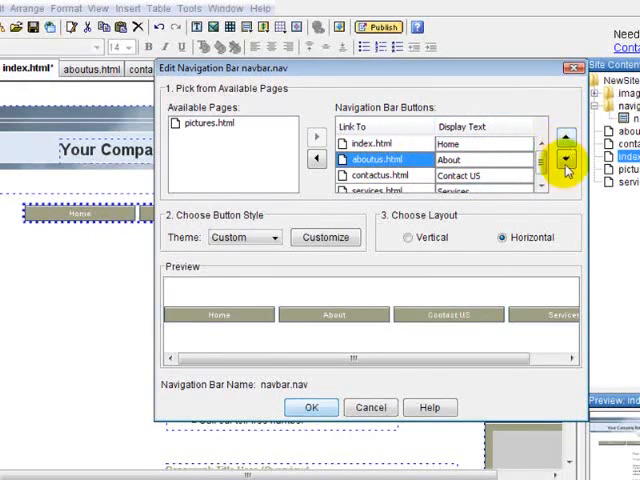
pyautogui.click(568, 160)
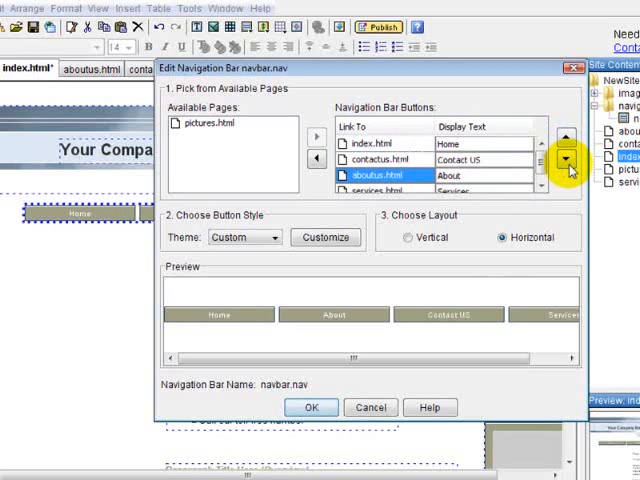
pyautogui.click(566, 160)
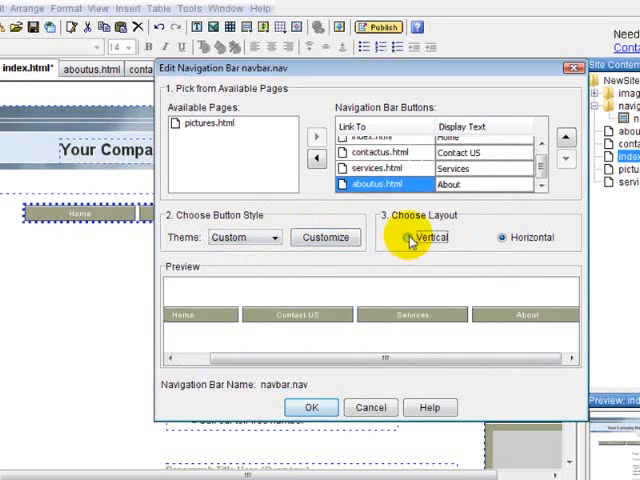
pyautogui.click(408, 236)
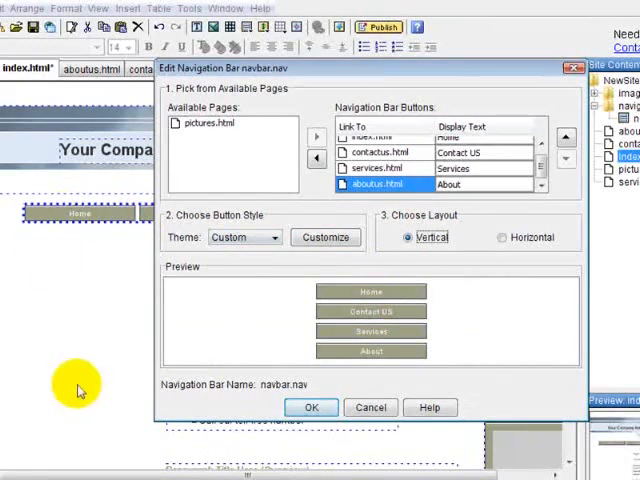
pyautogui.click(498, 224)
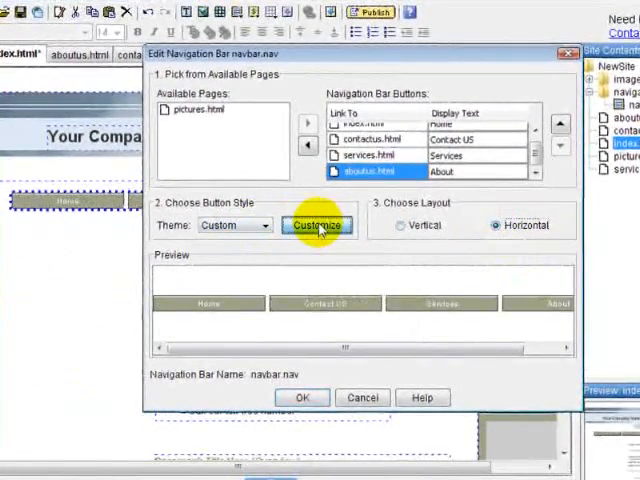
# Step: Customize the button style to Arial Black size 14 with a darker text colour
pyautogui.click(318, 224)
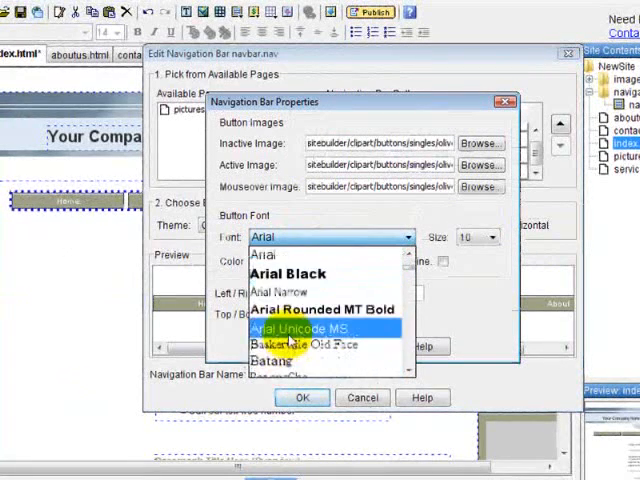
pyautogui.click(288, 272)
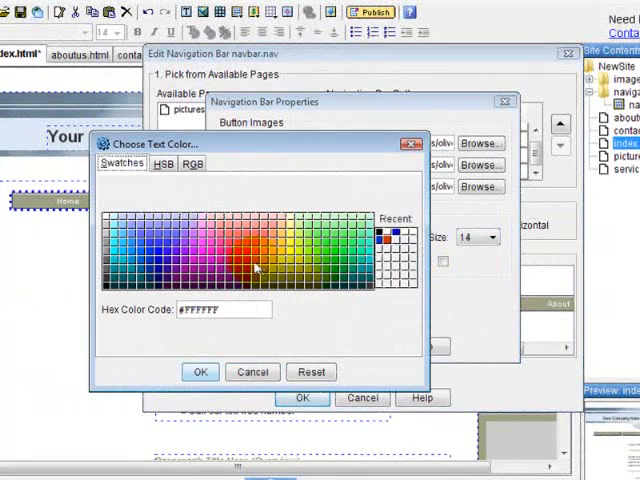
pyautogui.click(200, 372)
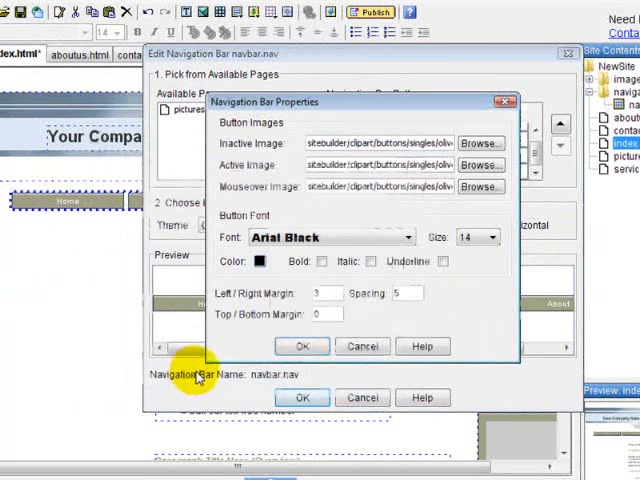
pyautogui.click(300, 346)
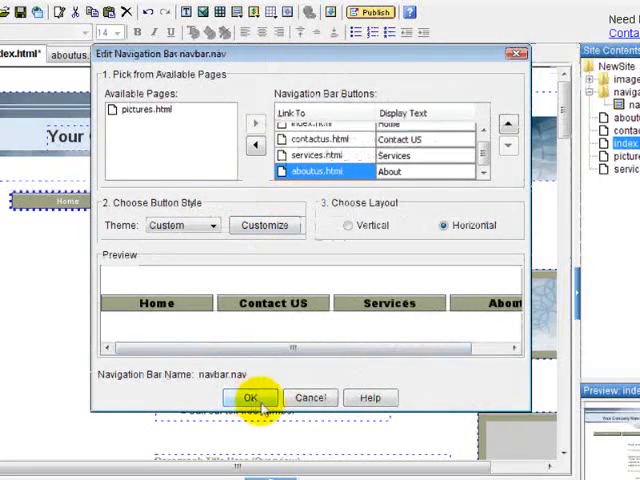
# Step: Confirm the Edit Navigation Bar dialog and return to the index.html page
pyautogui.click(252, 398)
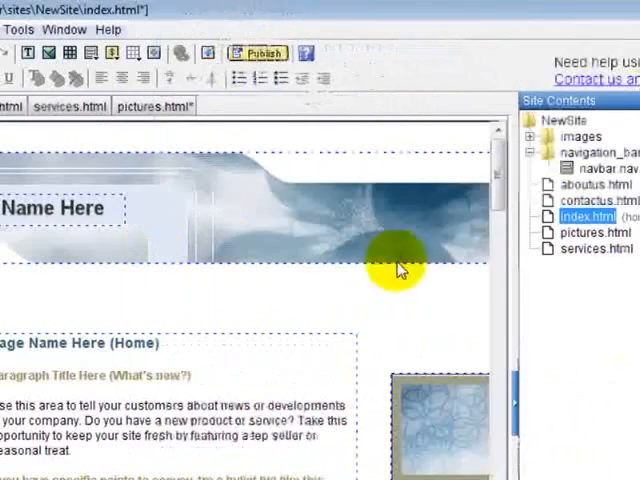
pyautogui.click(580, 136)
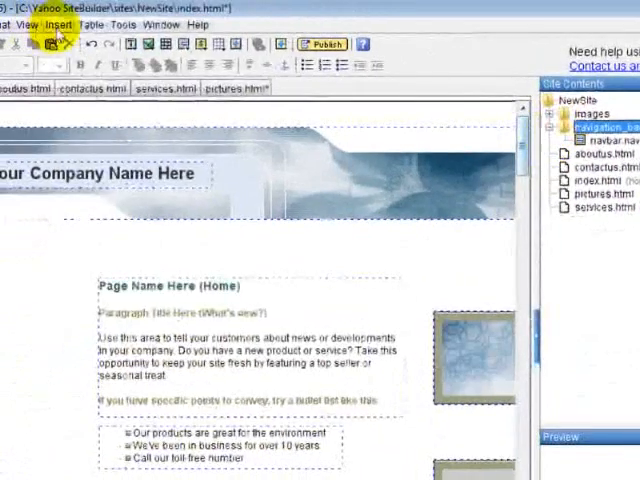
# Step: Start Create Navigation Bar from the Insert > Navigation Bars menu
pyautogui.click(120, 28)
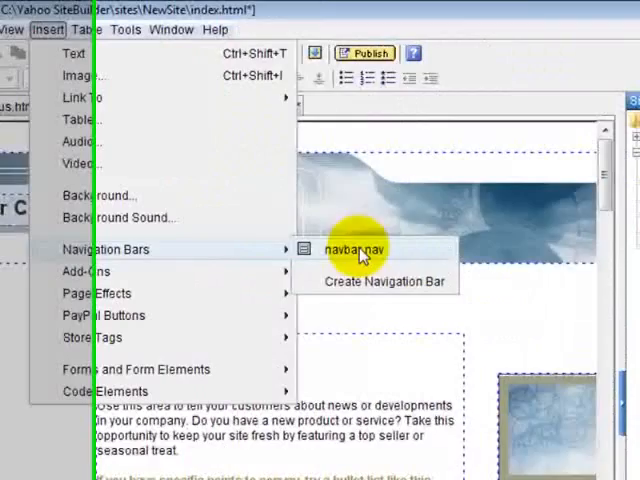
pyautogui.click(356, 250)
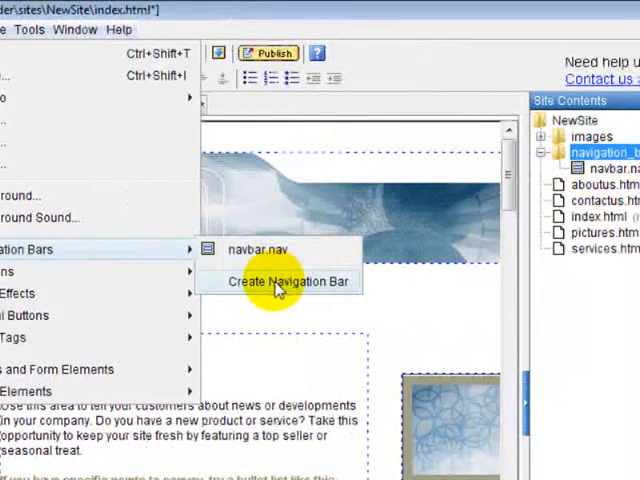
pyautogui.click(284, 280)
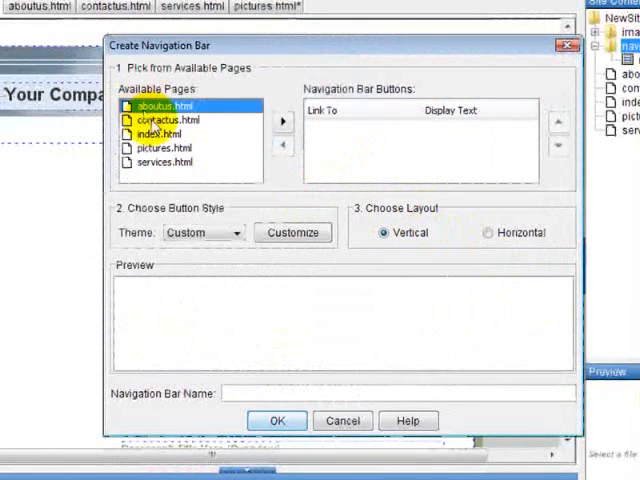
# Step: Add index, pictures and contactus as horizontal buttons labelled Home, Pictures and Contact us
pyautogui.click(164, 168)
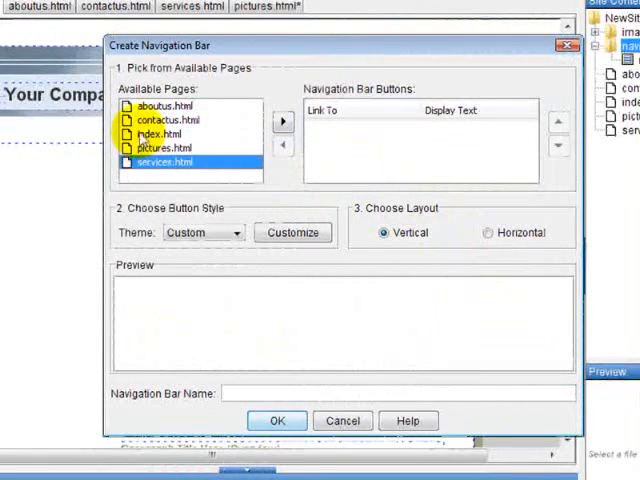
pyautogui.click(284, 120)
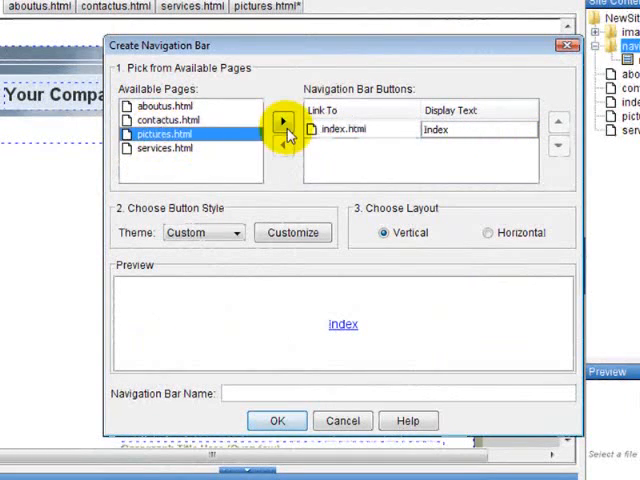
pyautogui.click(280, 120)
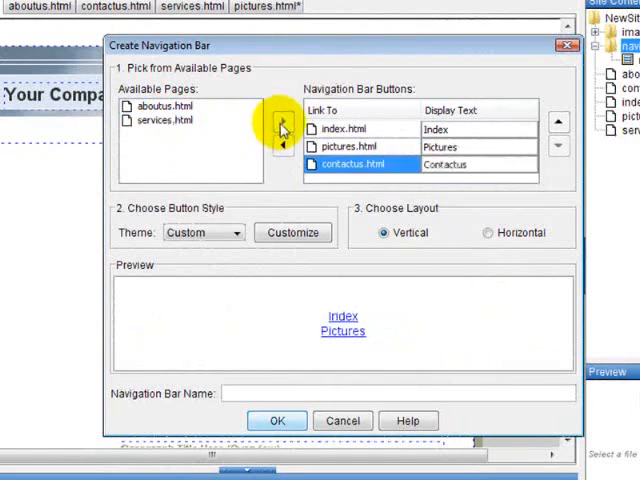
pyautogui.click(280, 120)
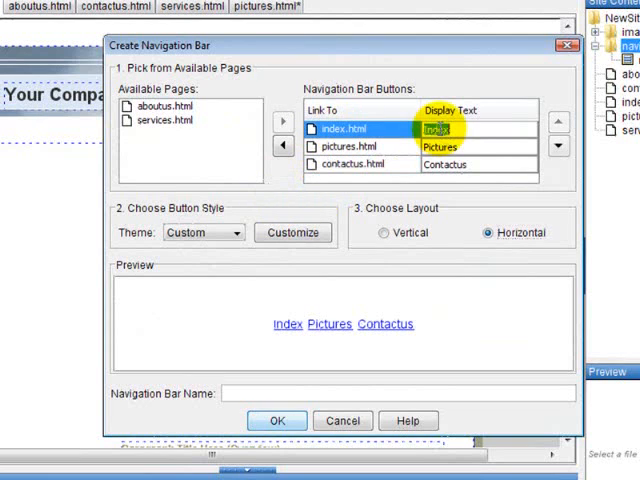
pyautogui.write('Home')
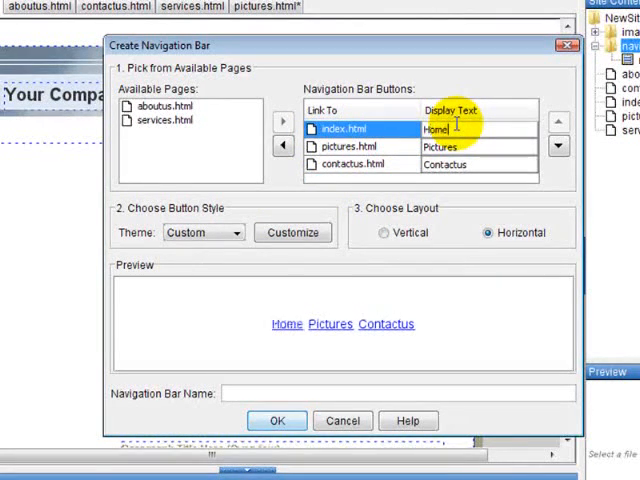
pyautogui.click(360, 164)
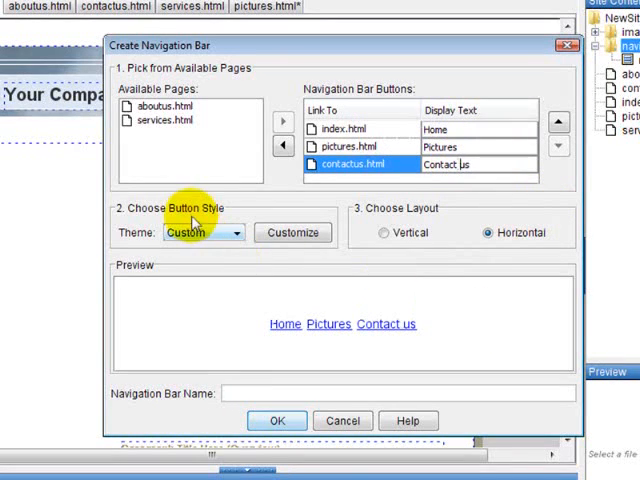
pyautogui.moveTo(292, 232)
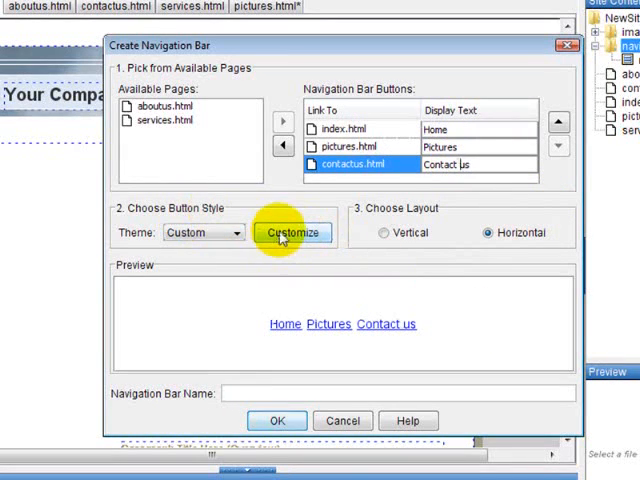
# Step: Try a yellow theme with a customized text colour, then choose the teal_cross theme
pyautogui.click(236, 232)
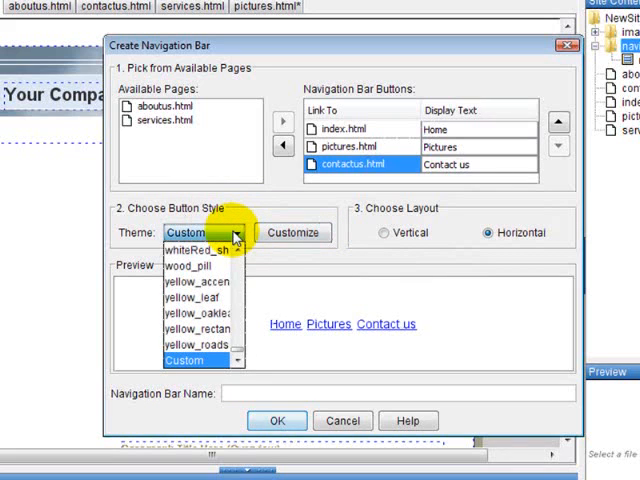
pyautogui.click(188, 266)
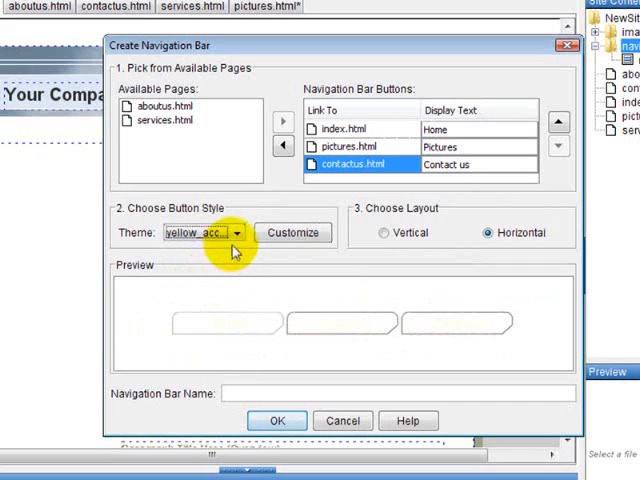
pyautogui.click(196, 232)
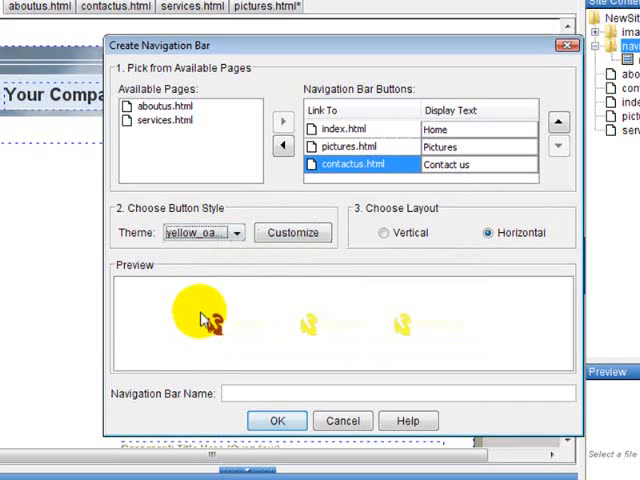
pyautogui.click(292, 232)
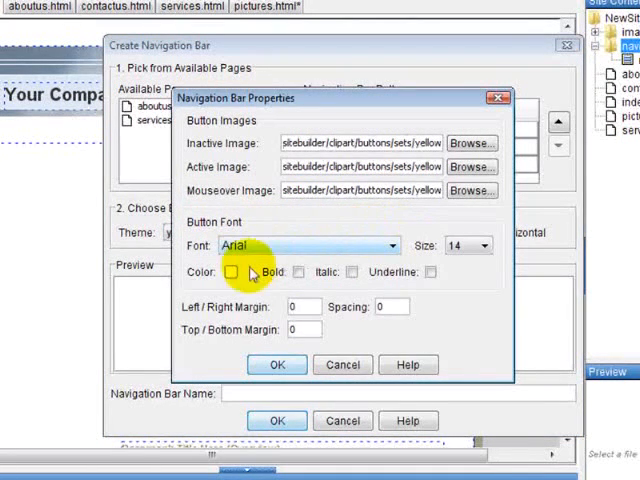
pyautogui.click(232, 272)
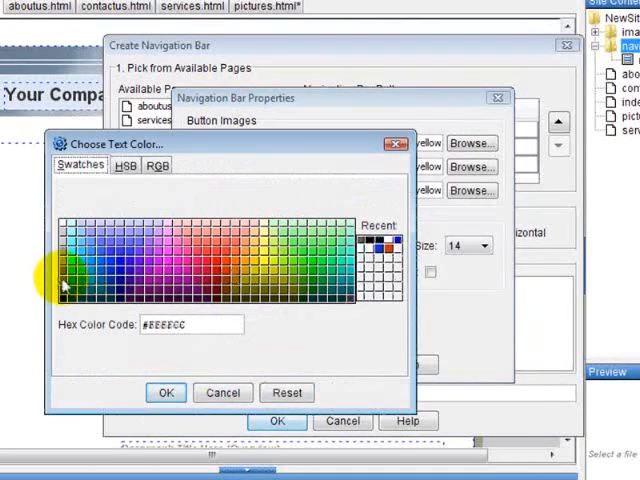
pyautogui.click(166, 392)
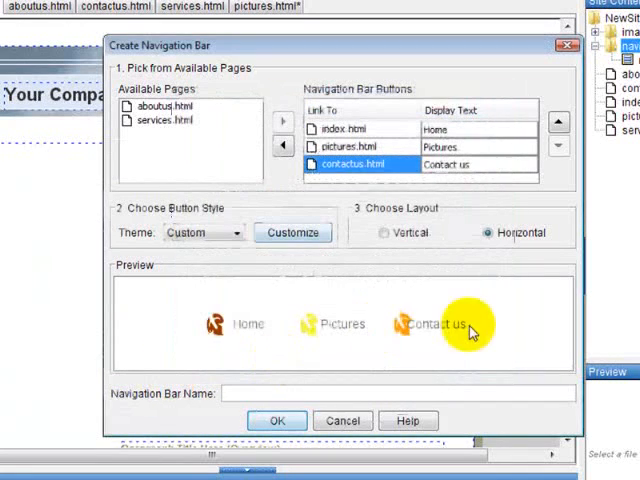
pyautogui.moveTo(218, 232)
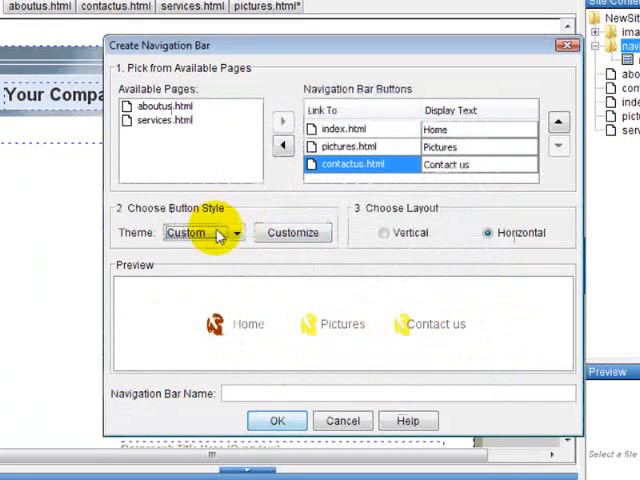
pyautogui.click(236, 232)
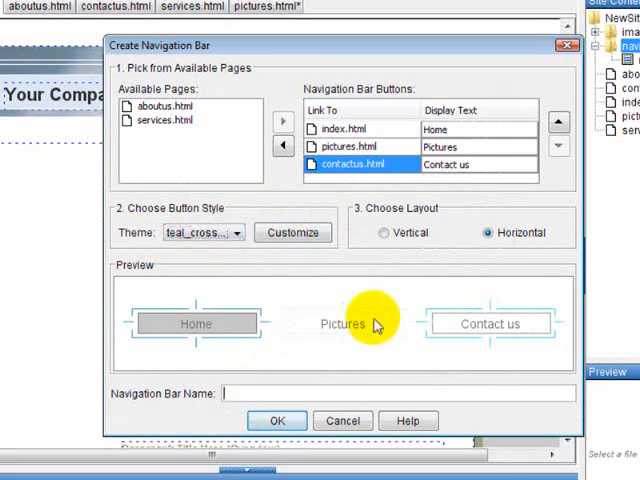
# Step: Name the navigation bar newnavbar and finish creating it
pyautogui.write('new')
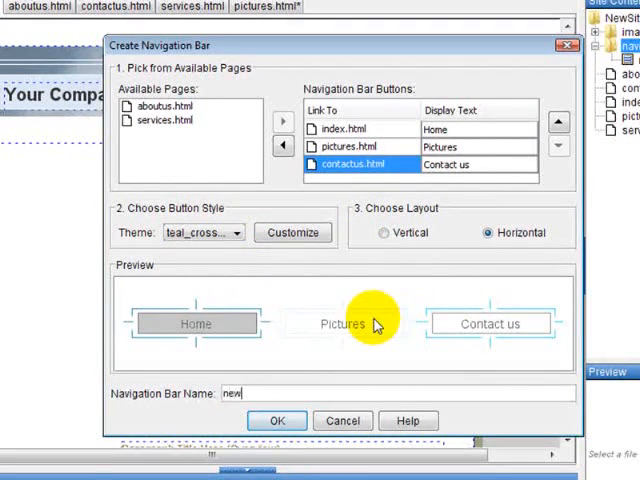
pyautogui.write('nav')
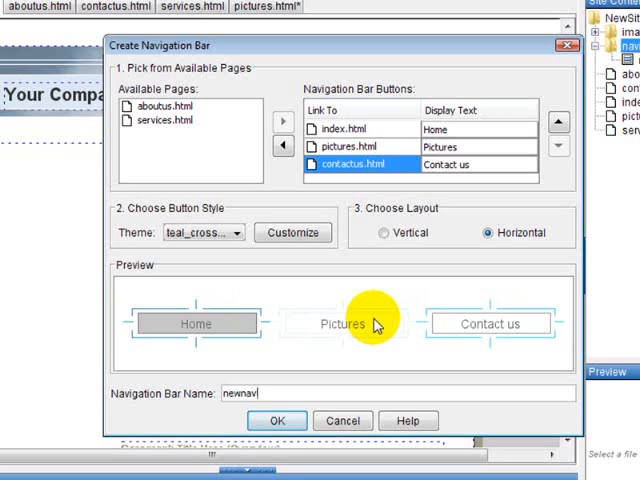
pyautogui.write('bar')
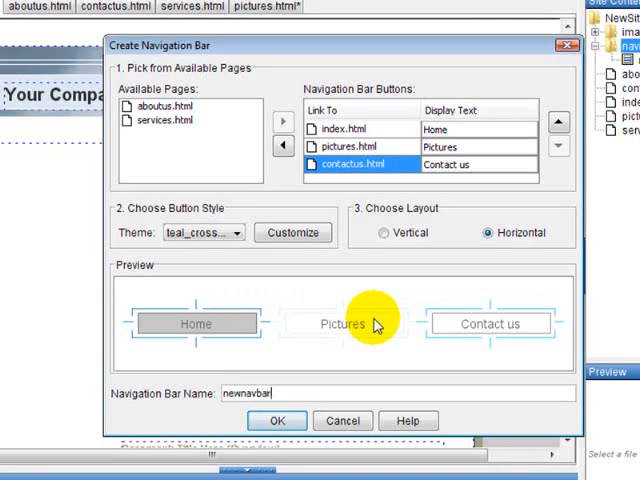
pyautogui.click(276, 420)
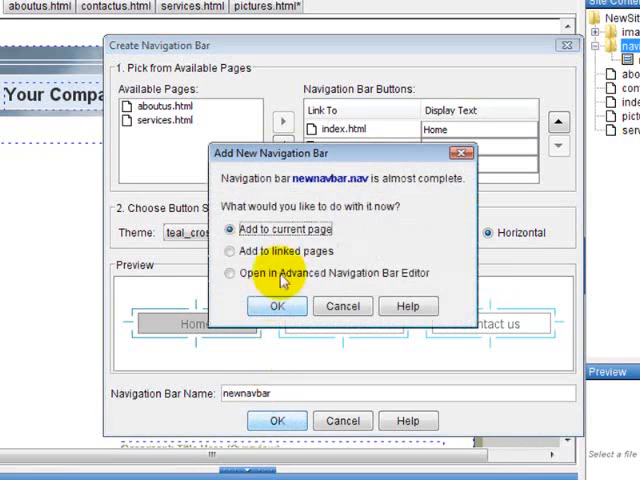
# Step: Add the new bar to all the linked pages
pyautogui.click(230, 228)
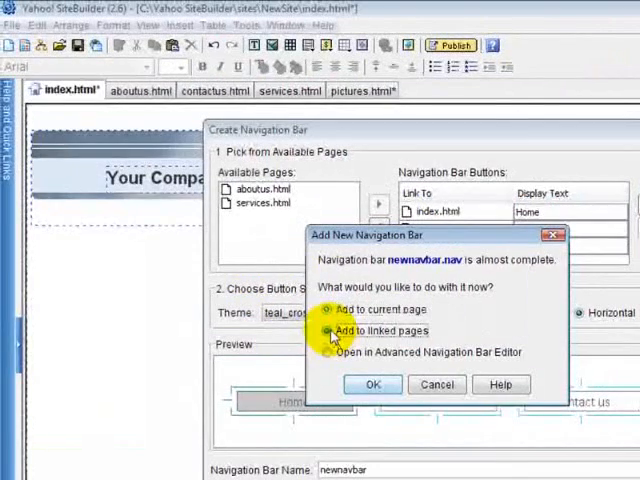
pyautogui.click(328, 330)
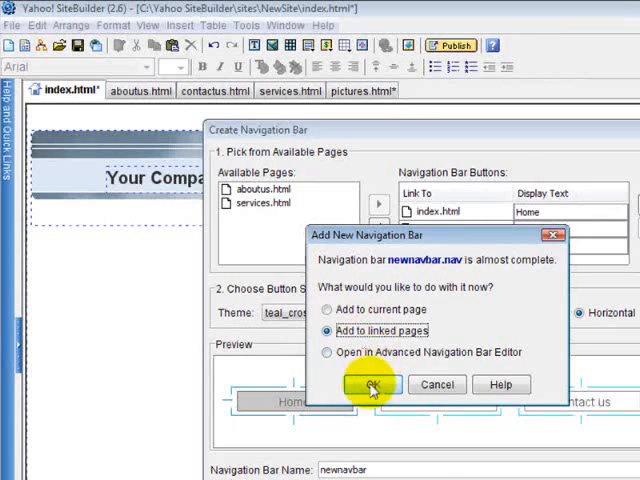
pyautogui.click(372, 384)
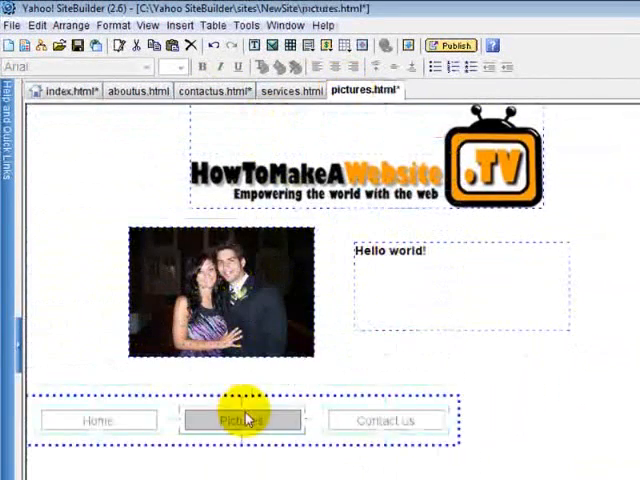
# Step: Select the new navigation bar on the pictures.html page
pyautogui.click(228, 90)
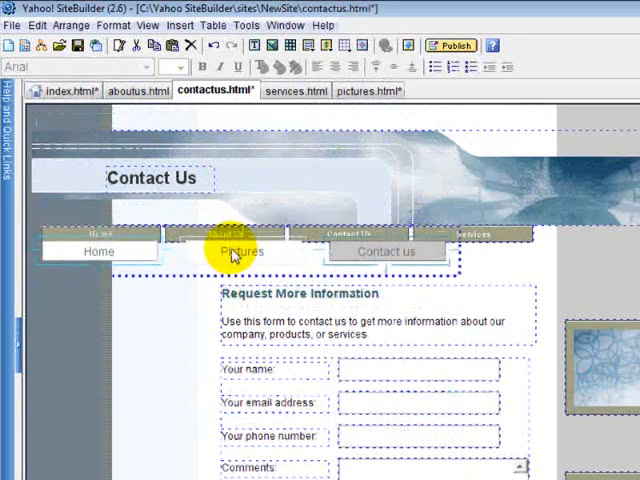
# Step: Reposition the navigation bar just below the header on contactus.html
pyautogui.rightClick(240, 252)
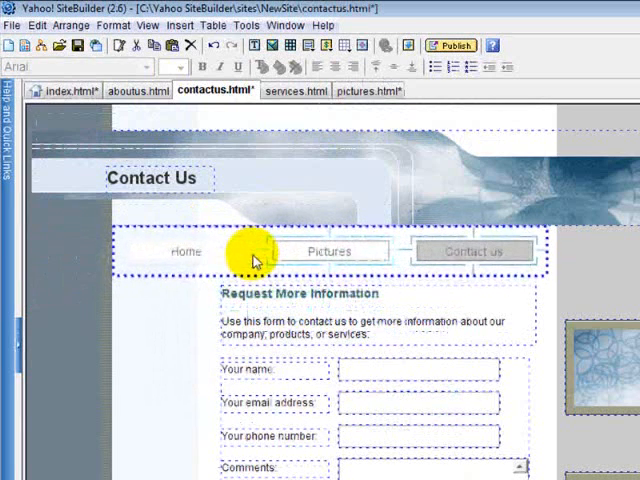
pyautogui.rightClick(256, 256)
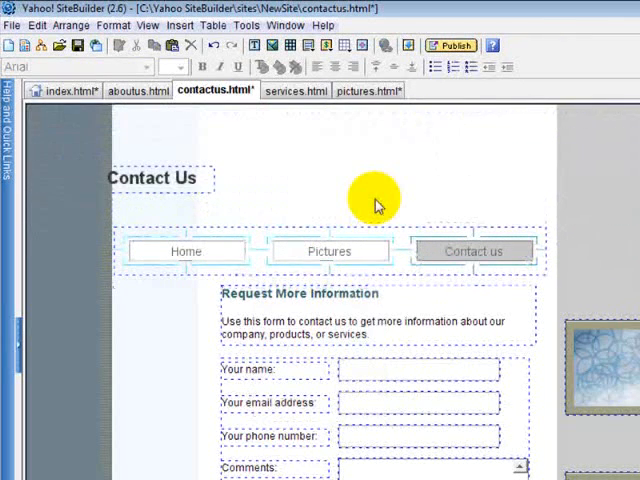
pyautogui.click(36, 24)
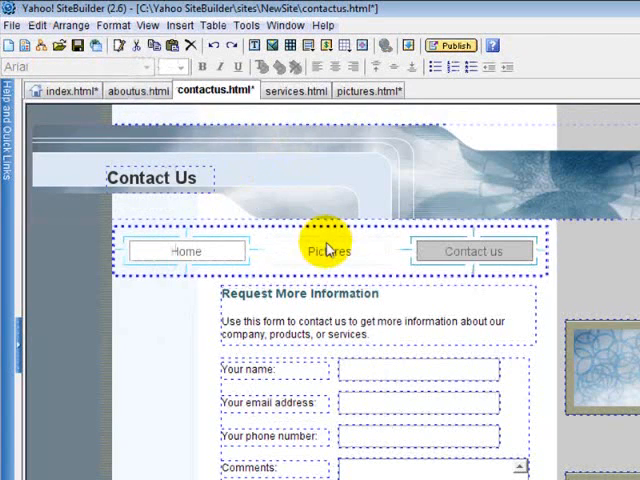
pyautogui.rightClick(328, 252)
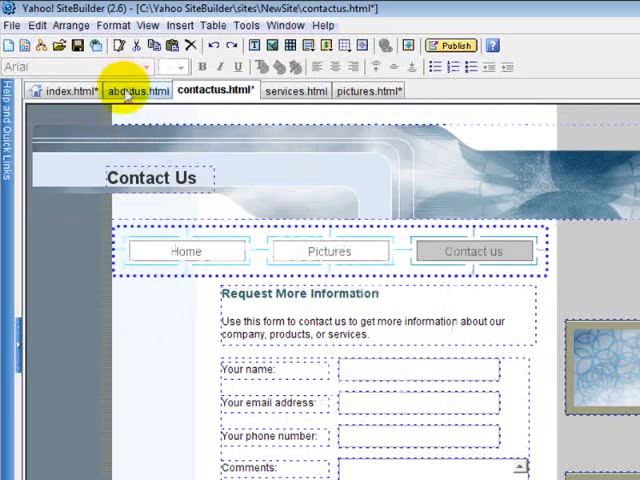
# Step: Switch to aboutus.html and place its navigation bar at the matching position under the header
pyautogui.rightClick(170, 292)
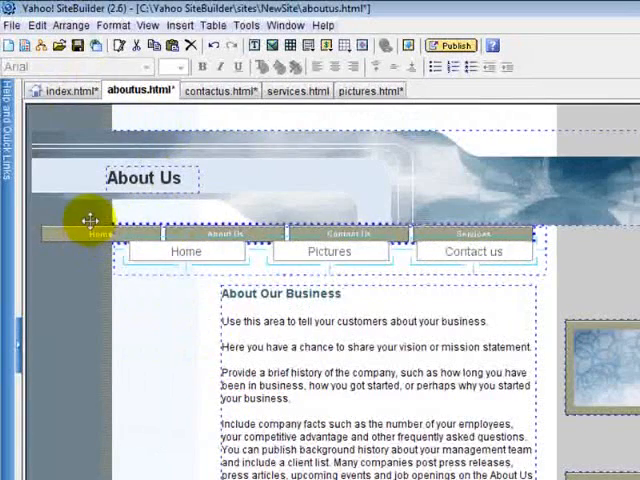
pyautogui.click(368, 92)
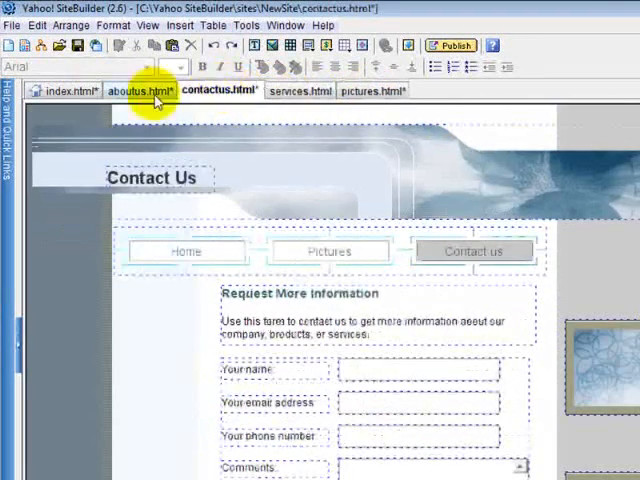
pyautogui.click(136, 90)
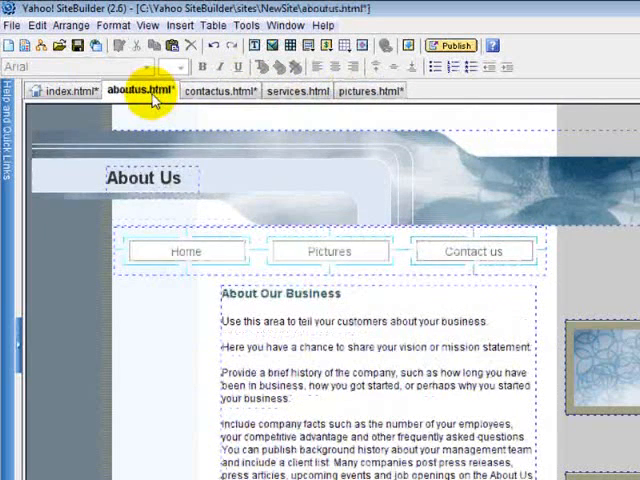